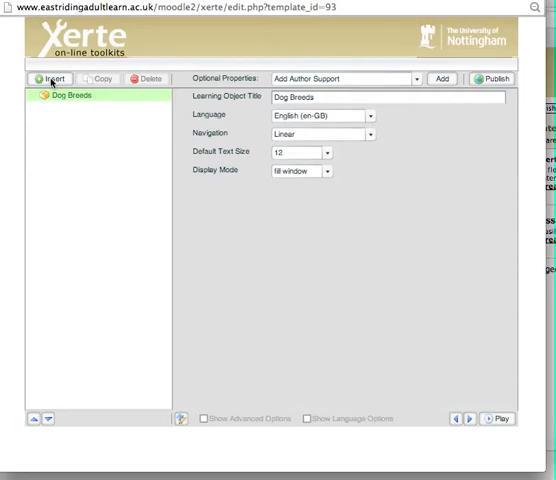
Step: Insert a Title Page from the Text templates under the Dog Breeds learning object
{"action": "left_click", "coordinate": [50, 78]}
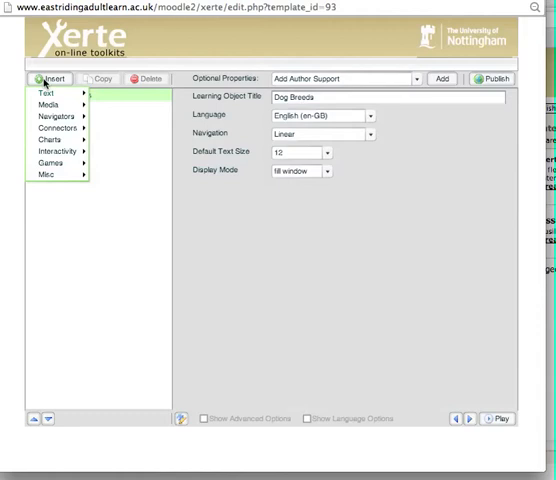
{"action": "left_click", "coordinate": [50, 92]}
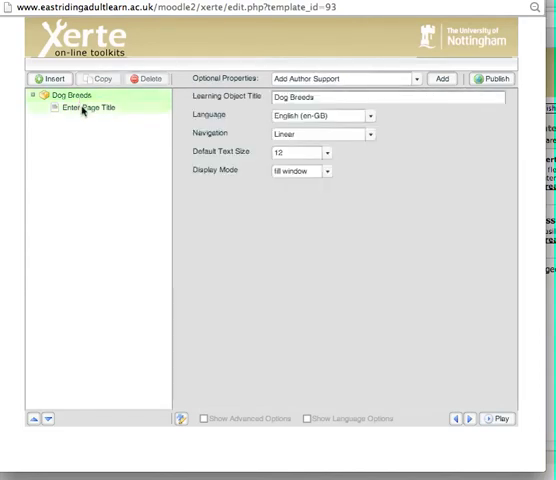
Step: Select the new 'Enter Page Title' page and focus its Page Title field
{"action": "left_click", "coordinate": [90, 108]}
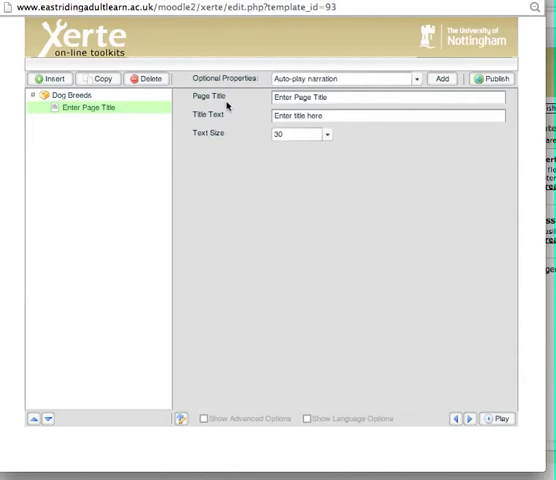
{"action": "mouse_move", "coordinate": [230, 126]}
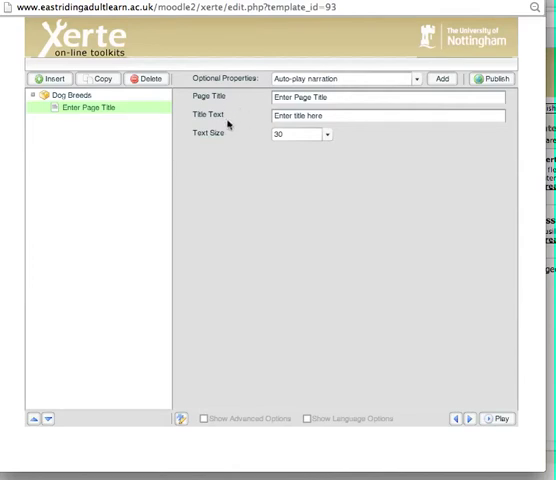
{"action": "mouse_move", "coordinate": [230, 140]}
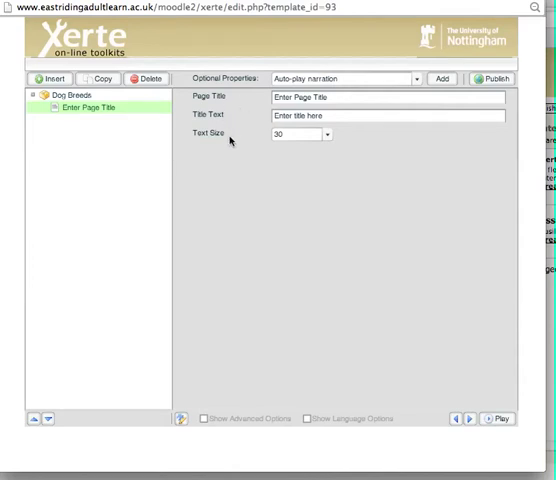
{"action": "mouse_move", "coordinate": [252, 86]}
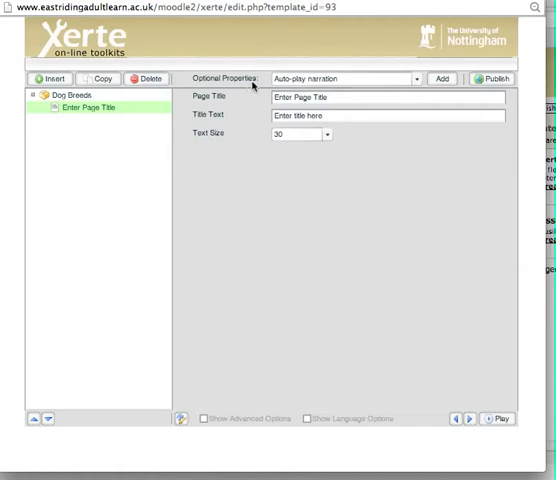
{"action": "mouse_move", "coordinate": [252, 84]}
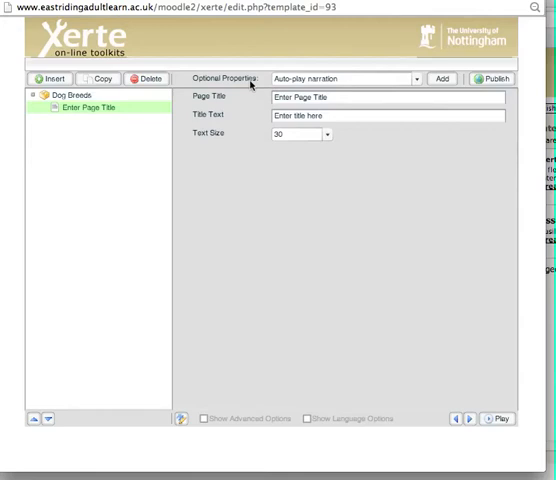
{"action": "mouse_move", "coordinate": [248, 102]}
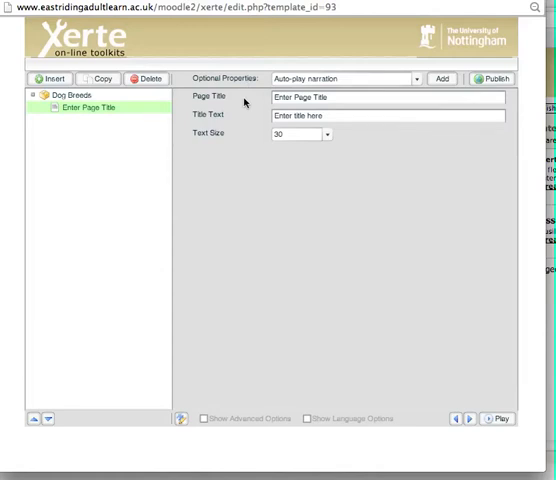
{"action": "left_click", "coordinate": [344, 100]}
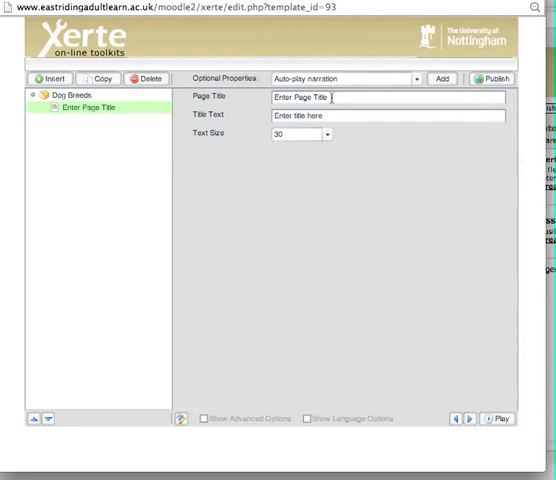
Step: Replace the placeholder page title with 'Introduction'
{"action": "double_click", "coordinate": [304, 96]}
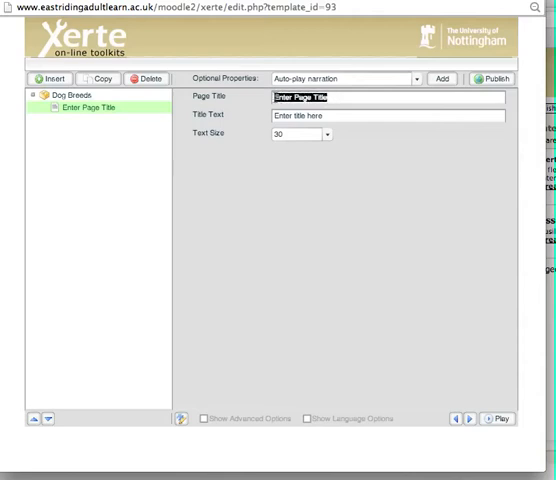
{"action": "mouse_move", "coordinate": [252, 114]}
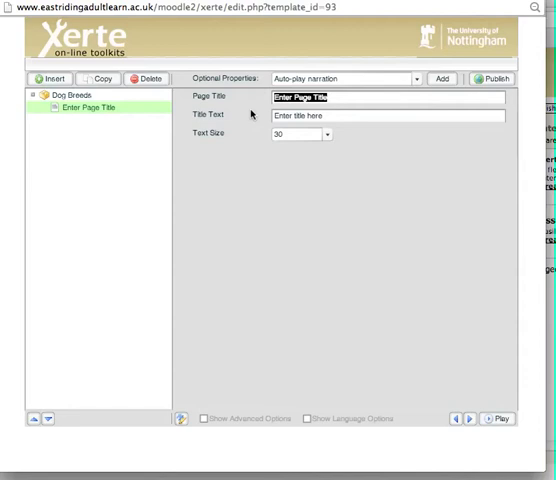
{"action": "type", "text": "Introduction"}
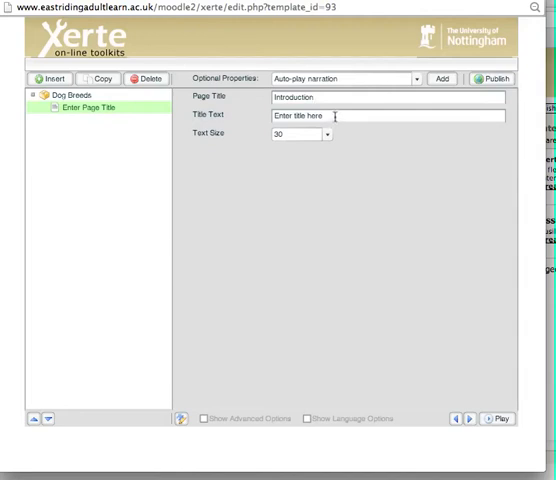
Step: Replace the placeholder title text with 'An Introduction to Dog Breeds'
{"action": "double_click", "coordinate": [304, 116]}
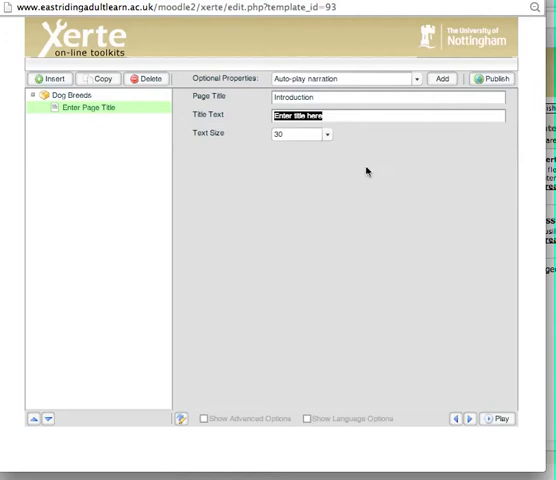
{"action": "mouse_move", "coordinate": [234, 122]}
{"action": "type", "text": "An Introduction to"}
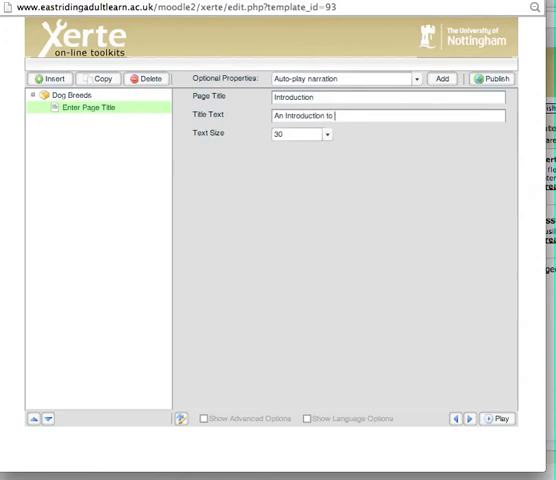
{"action": "type", "text": "Dog Br"}
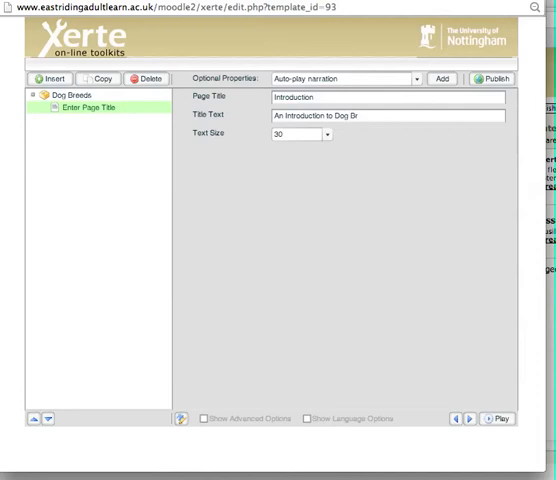
{"action": "type", "text": "eeds"}
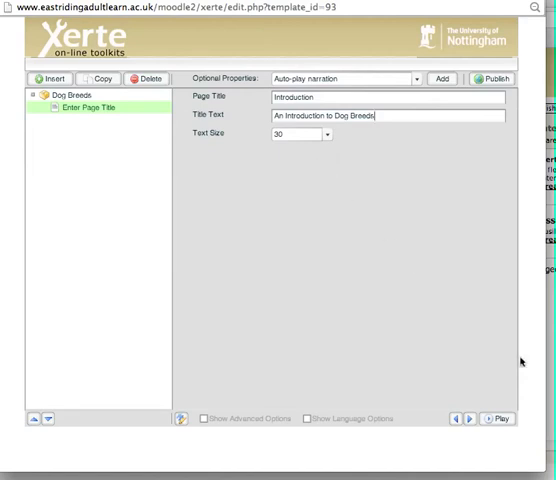
{"action": "mouse_move", "coordinate": [478, 312]}
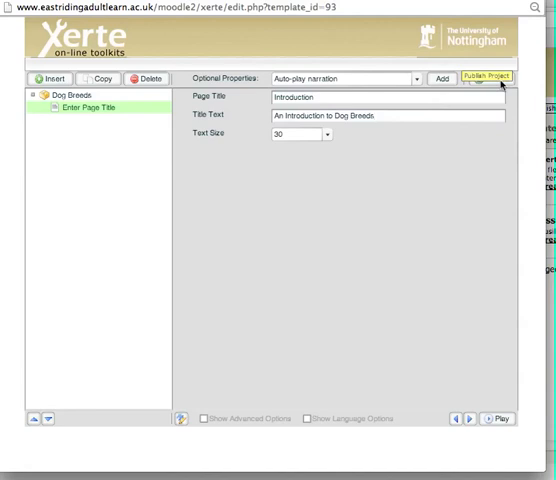
{"action": "mouse_move", "coordinate": [504, 172]}
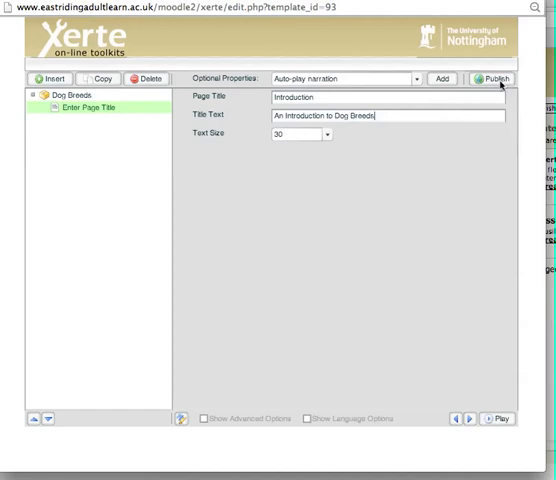
{"action": "mouse_move", "coordinate": [496, 80]}
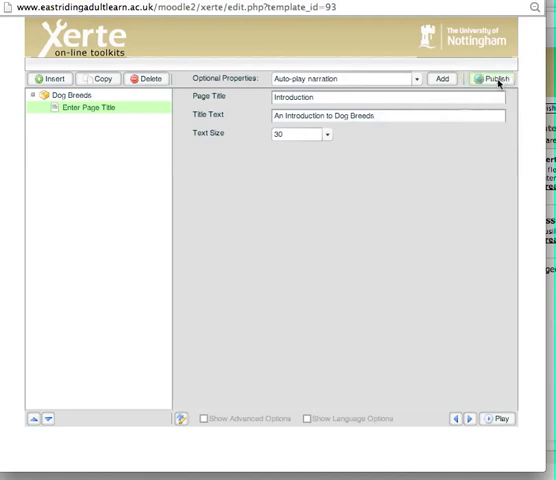
{"action": "mouse_move", "coordinate": [496, 418]}
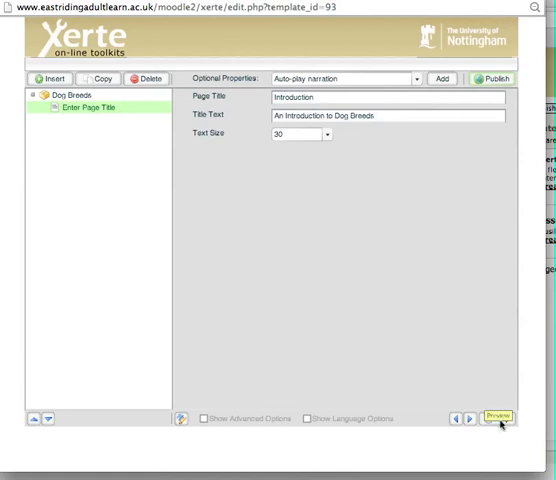
{"action": "left_click", "coordinate": [494, 418]}
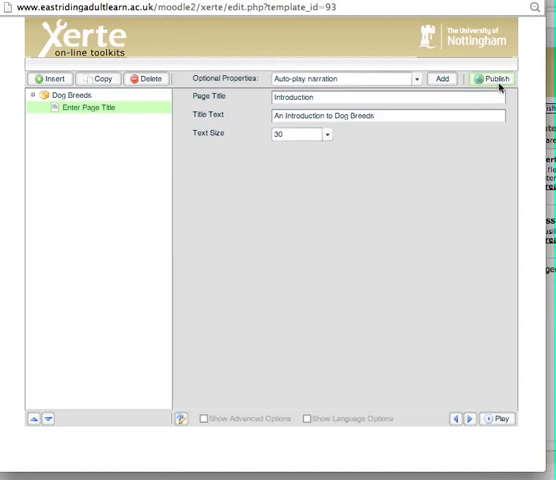
{"action": "mouse_move", "coordinate": [488, 336]}
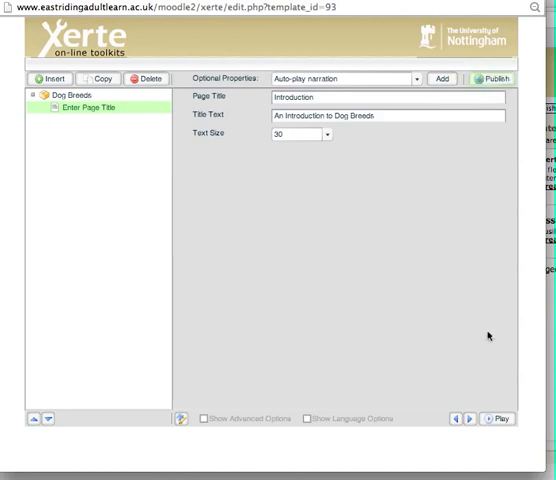